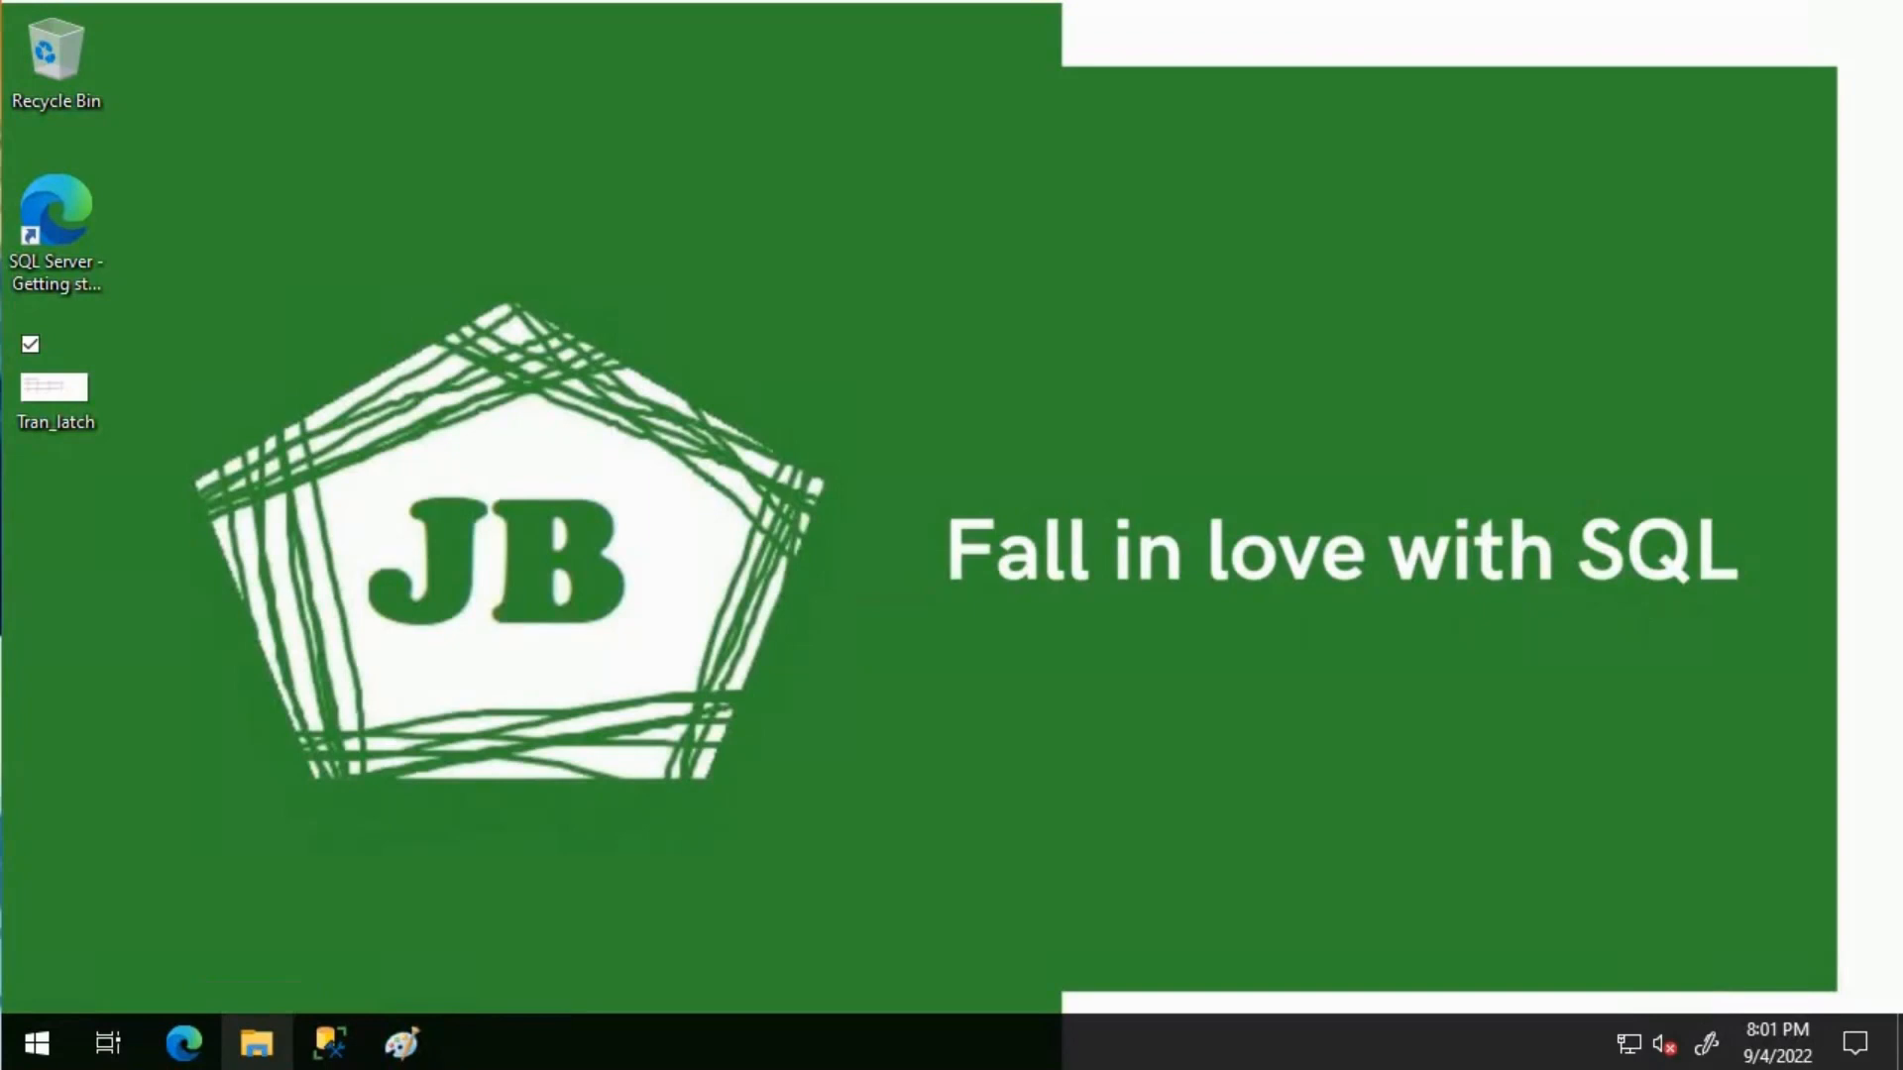
# Step: Switch to the open Paint window showing the FILE HEADER, PFS, GAM and SGAM page boxes
pyautogui.click(408, 1042)
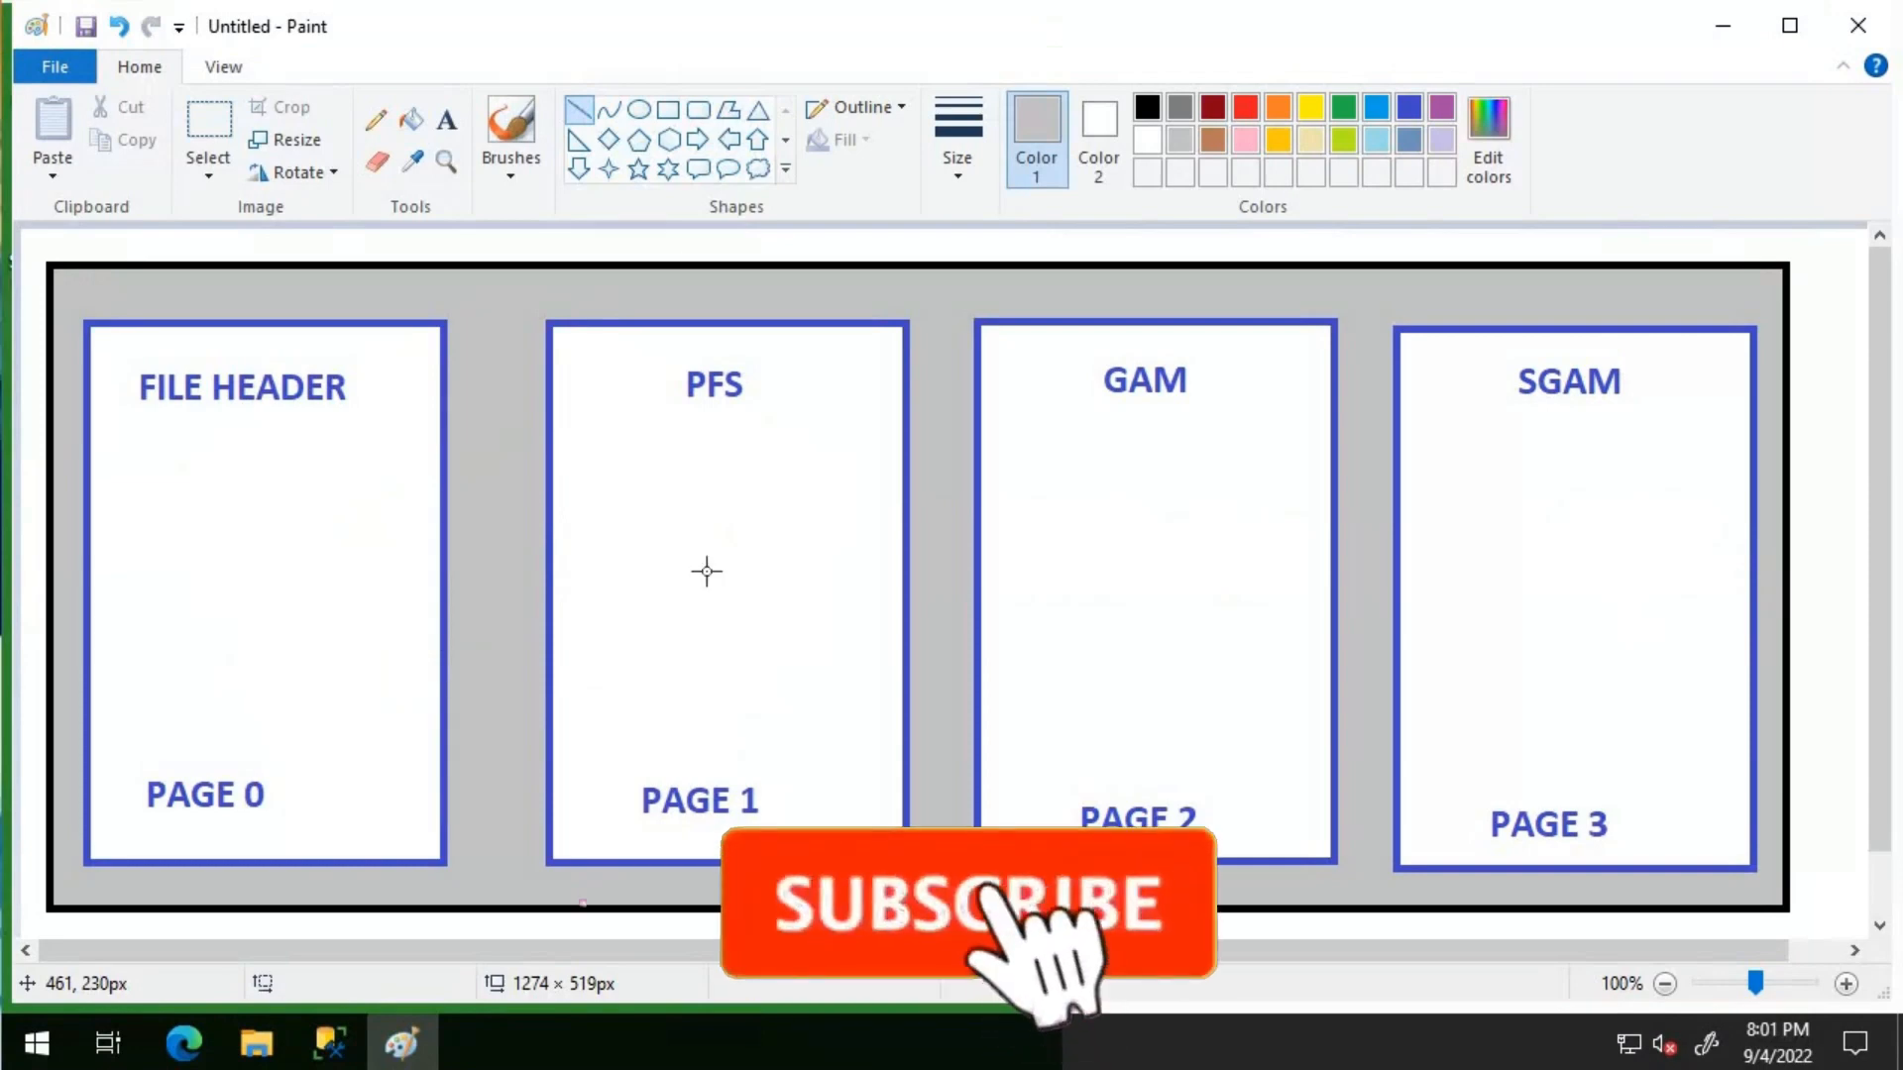
pyautogui.click(965, 908)
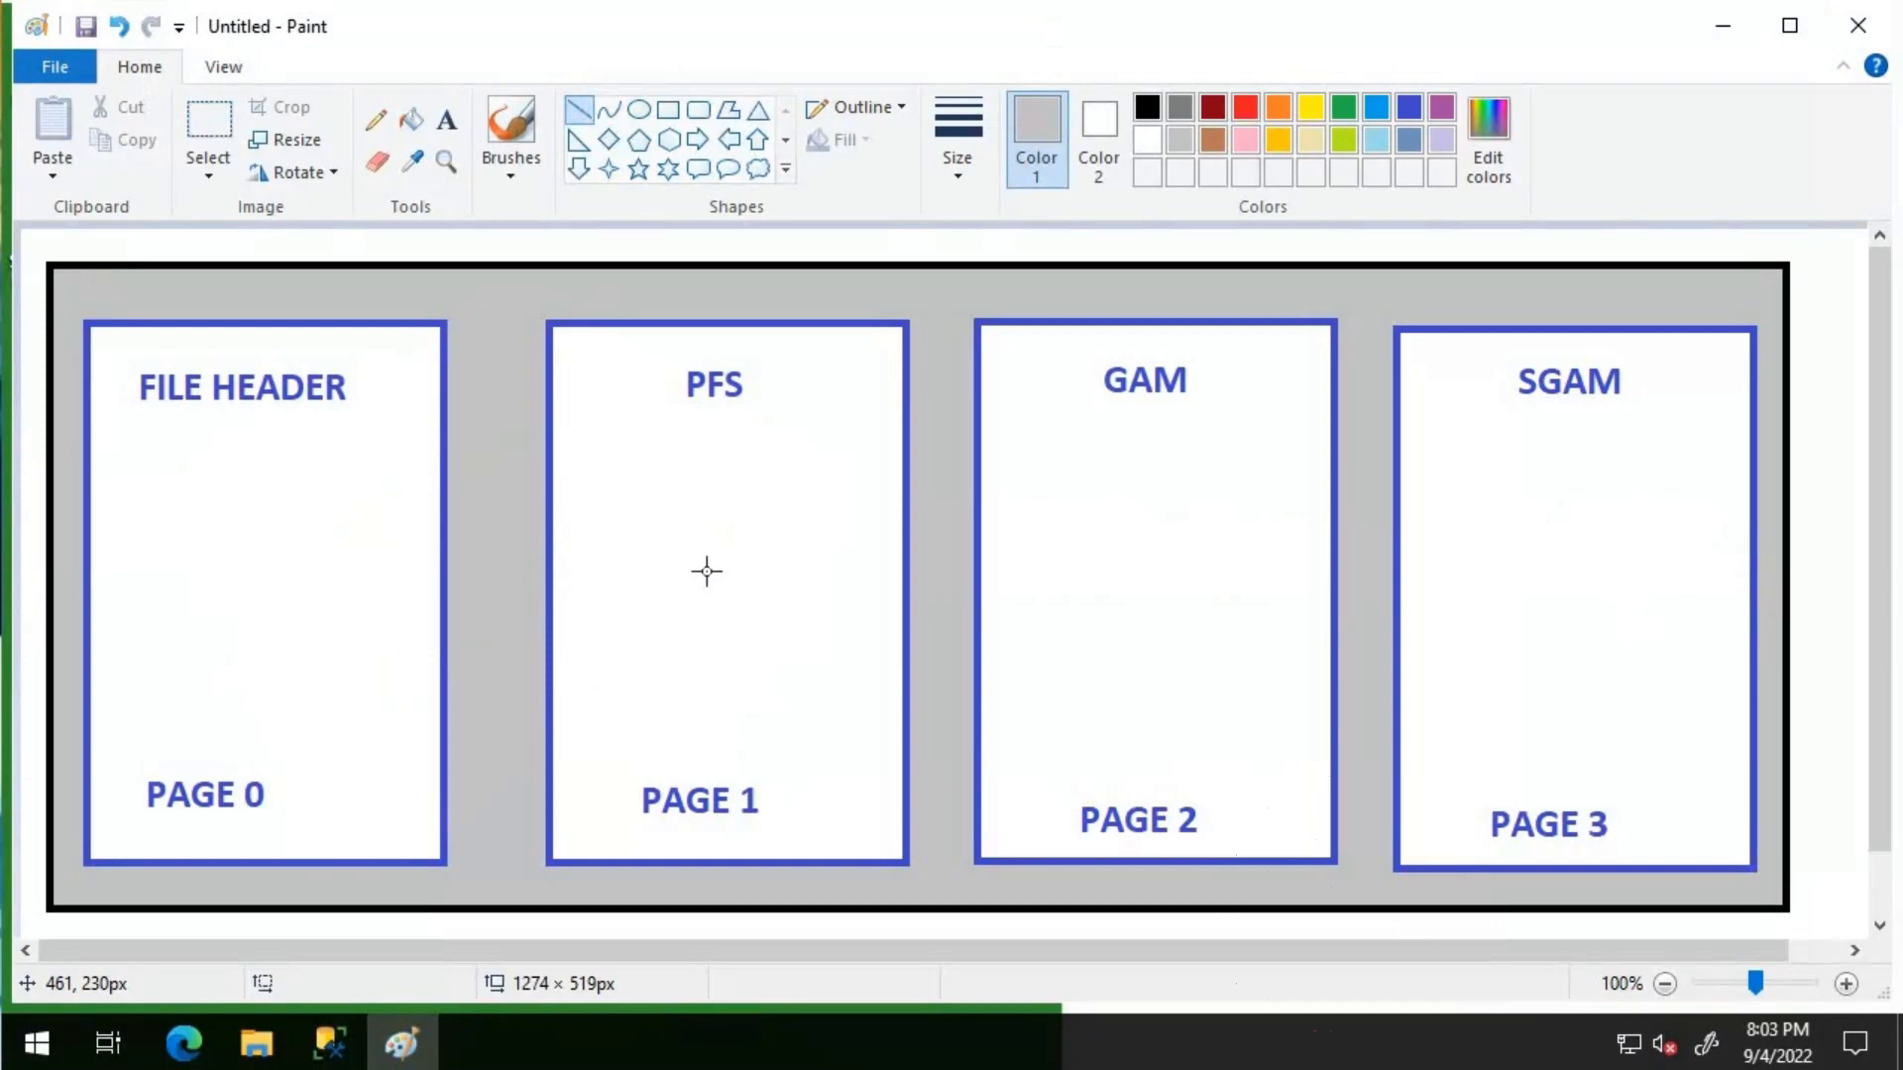
pyautogui.moveTo(1120, 571)
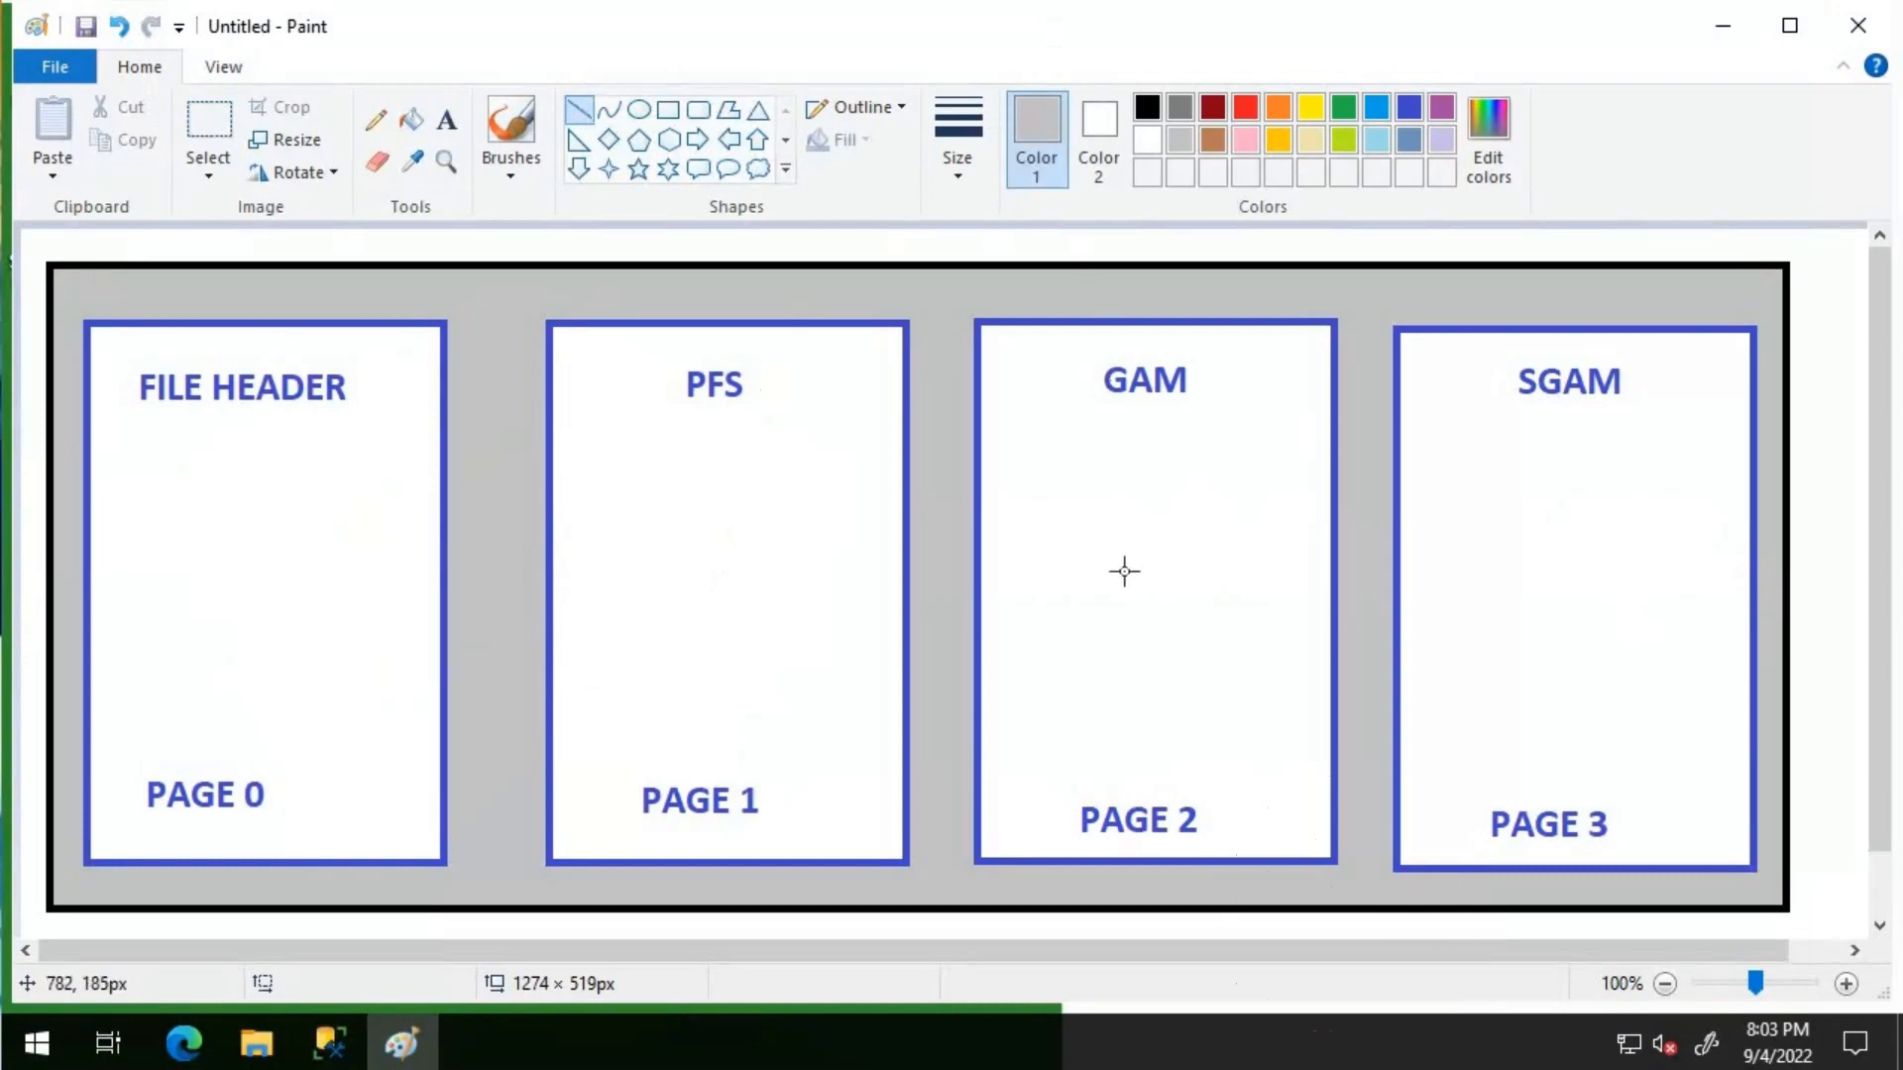
pyautogui.moveTo(1062, 557)
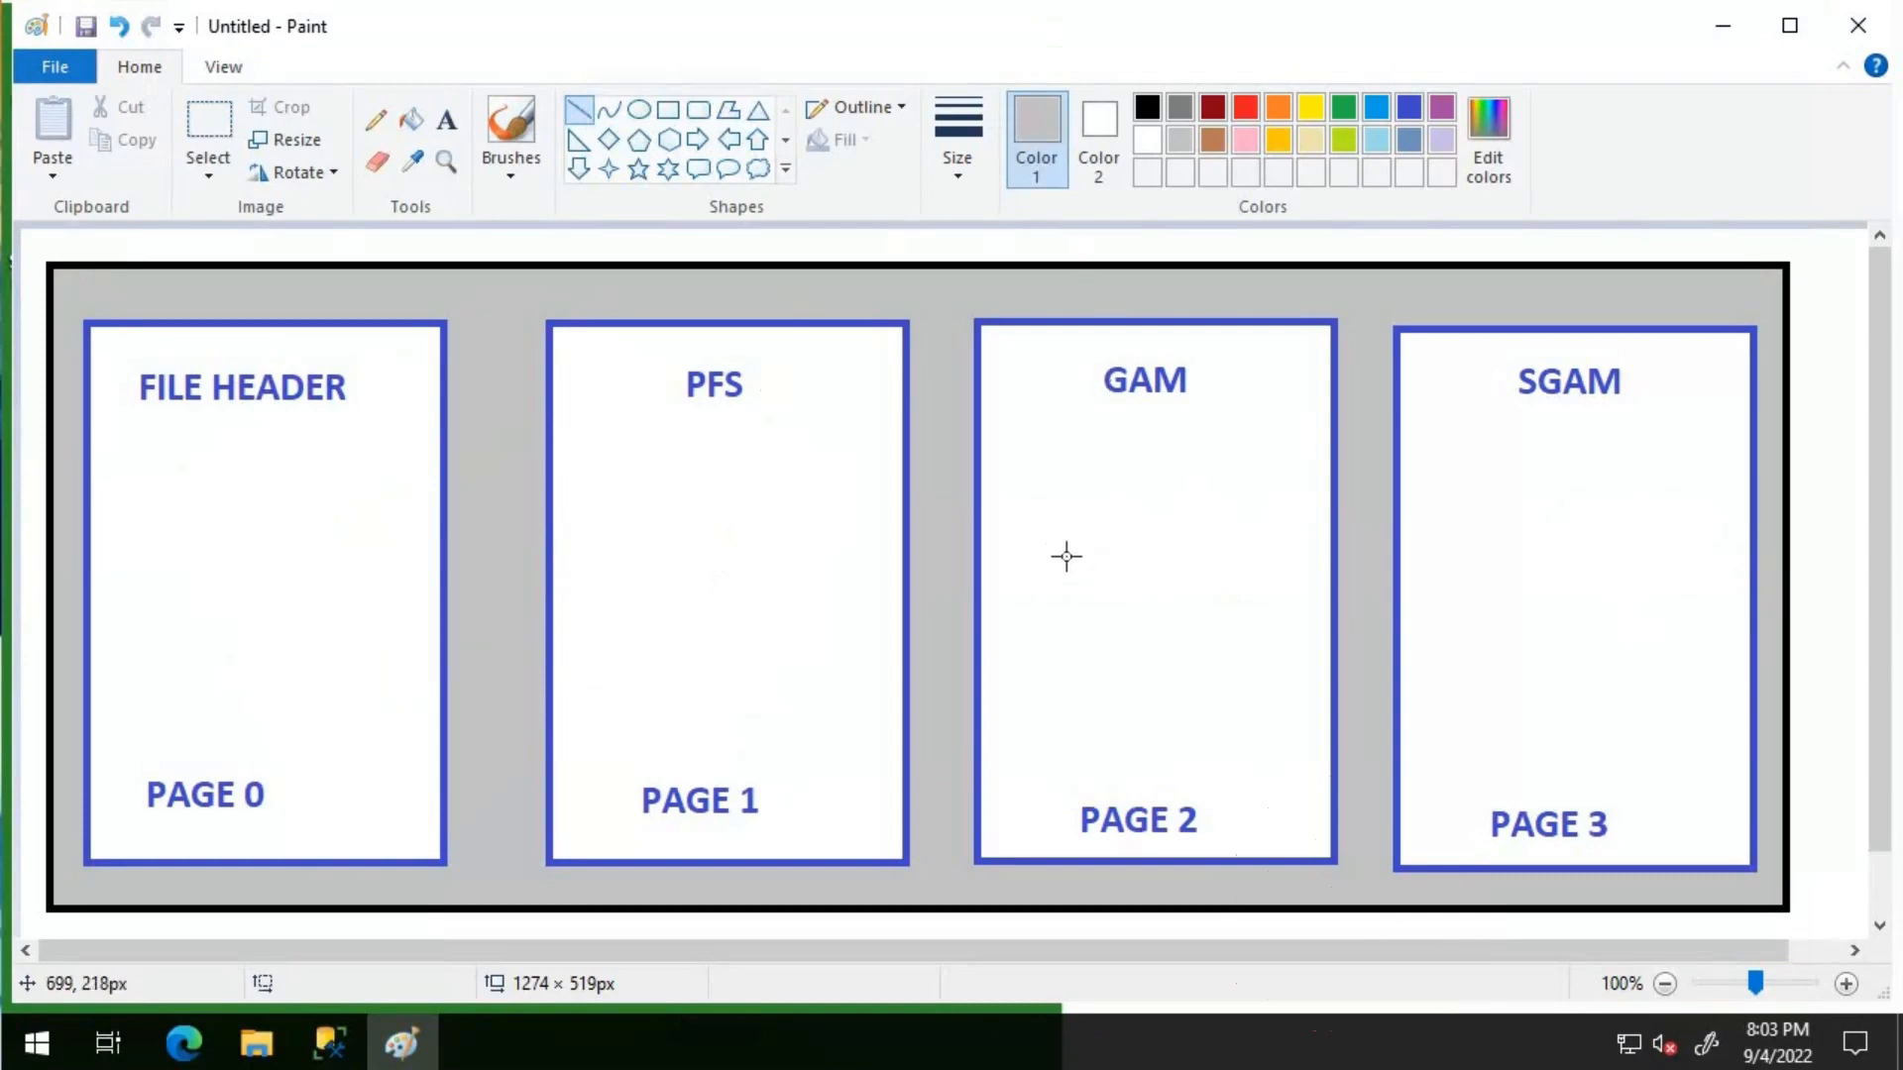
pyautogui.moveTo(1039, 551)
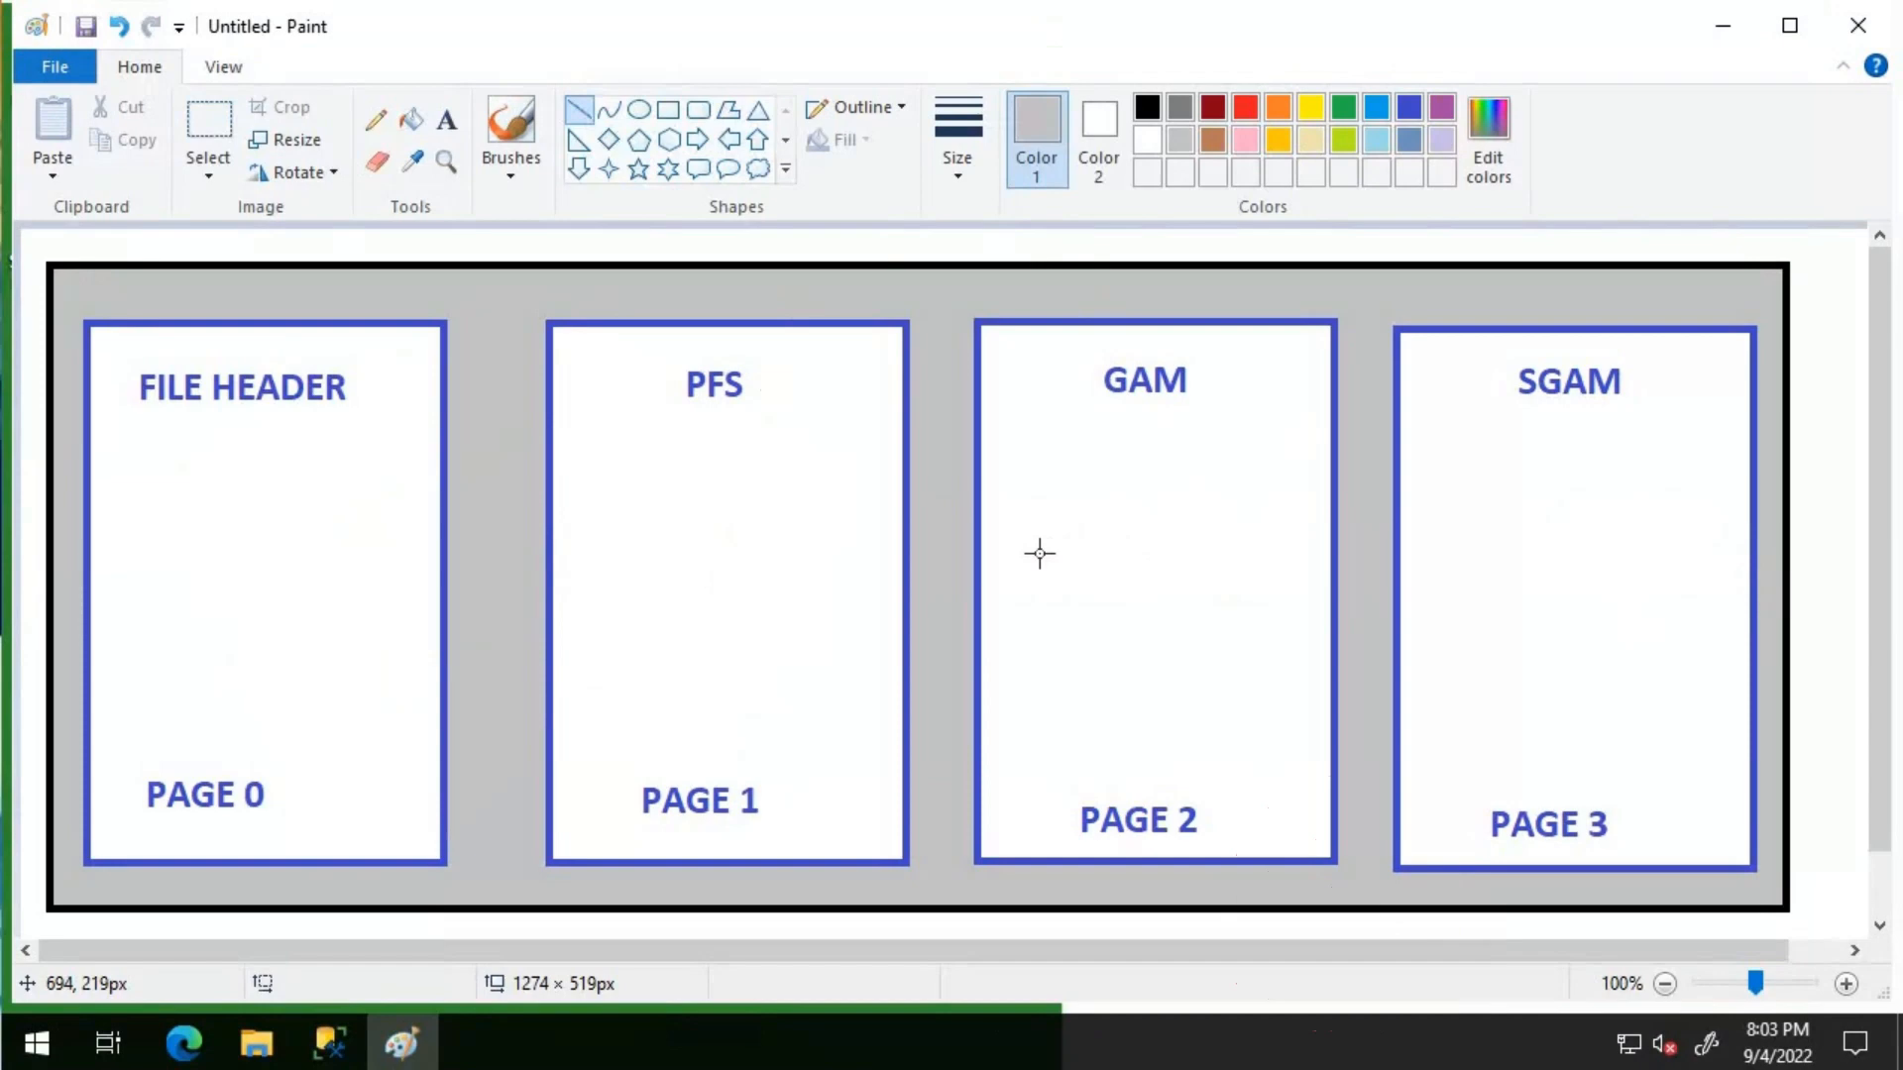
pyautogui.moveTo(1038, 553)
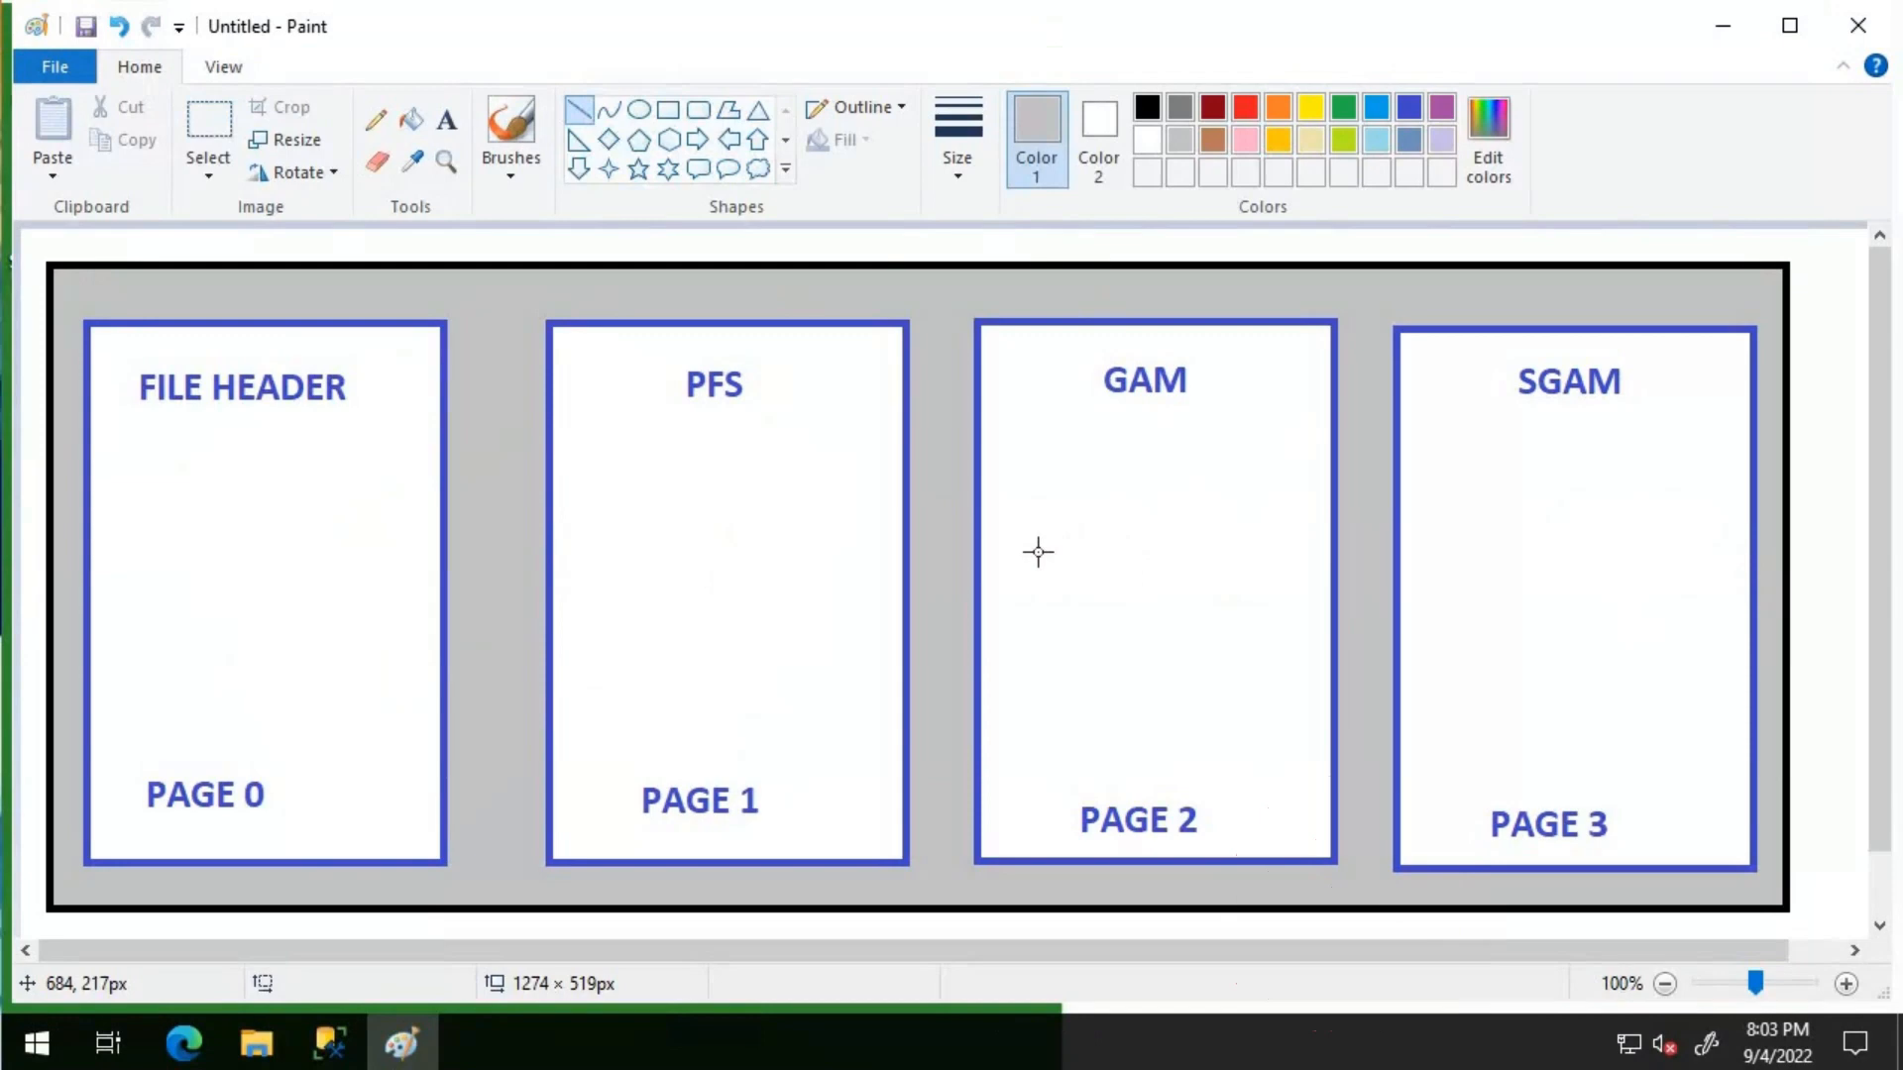
pyautogui.moveTo(1476, 553)
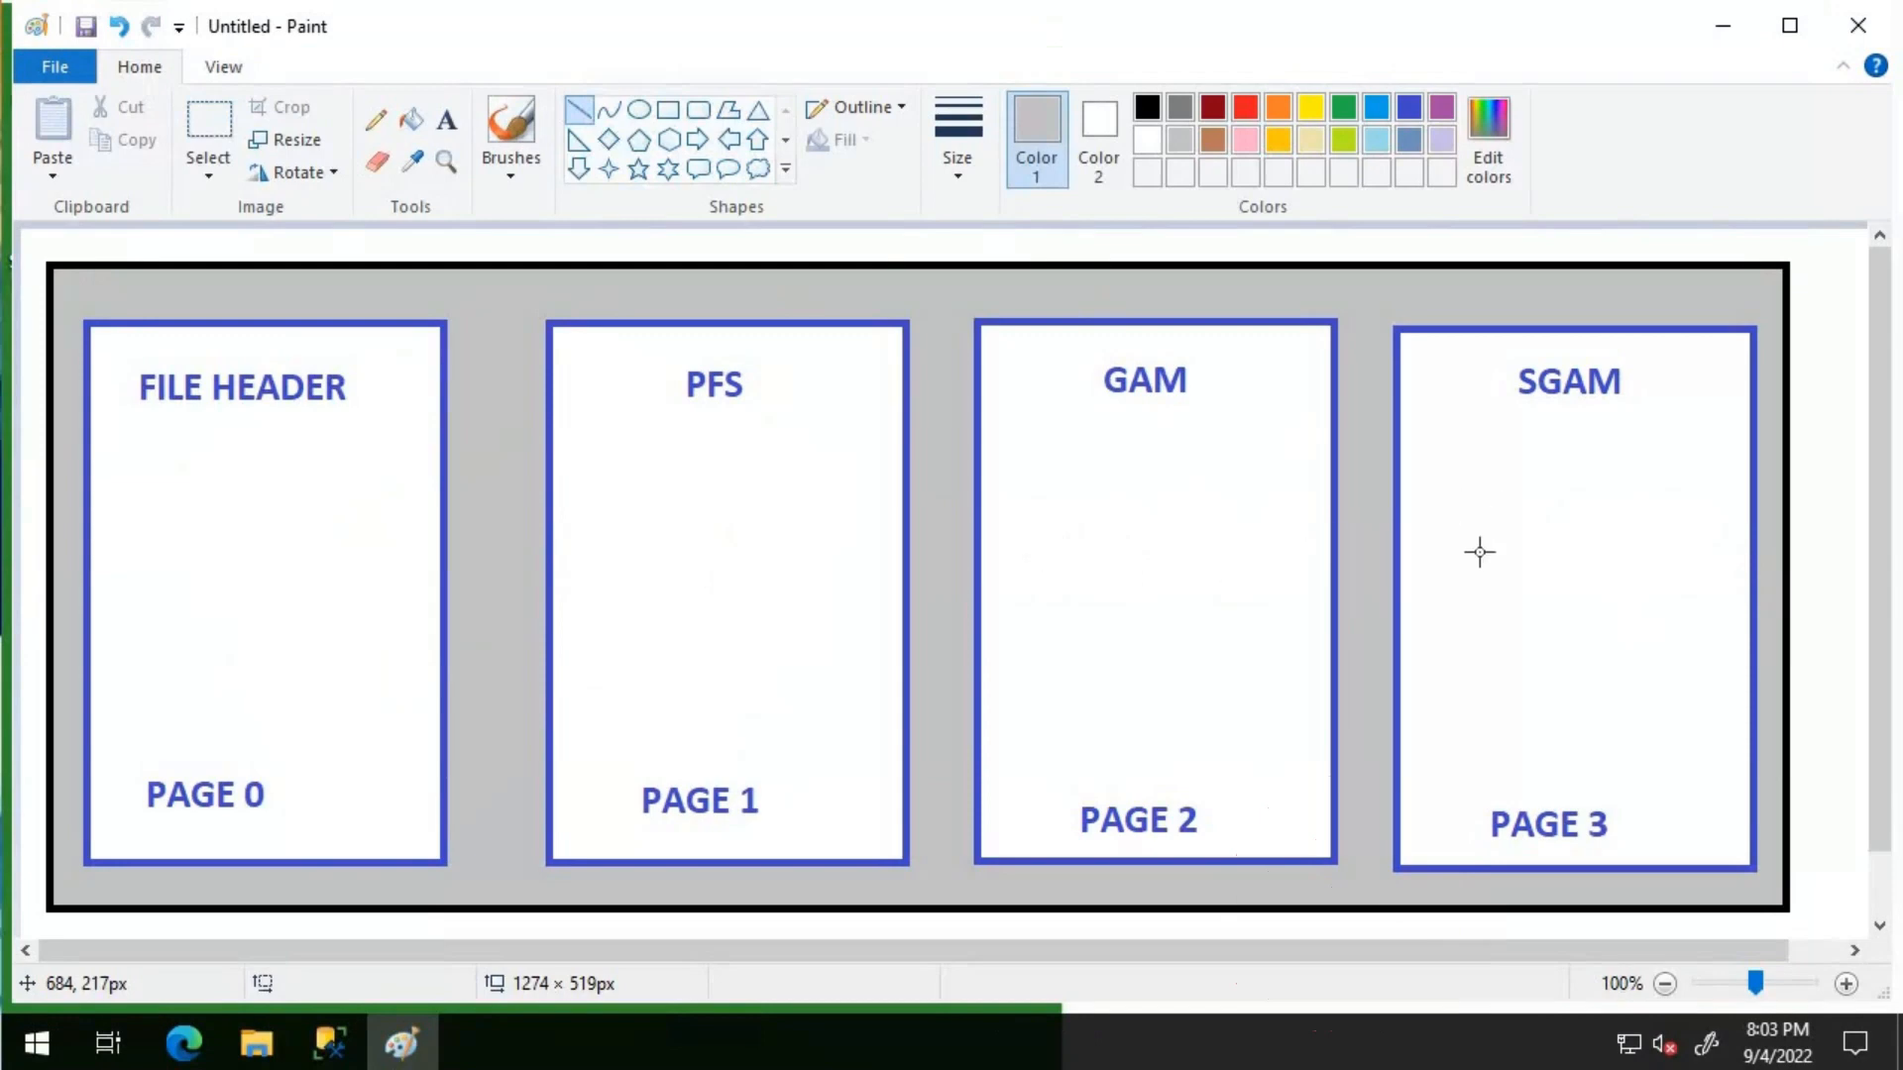
pyautogui.moveTo(1544, 608)
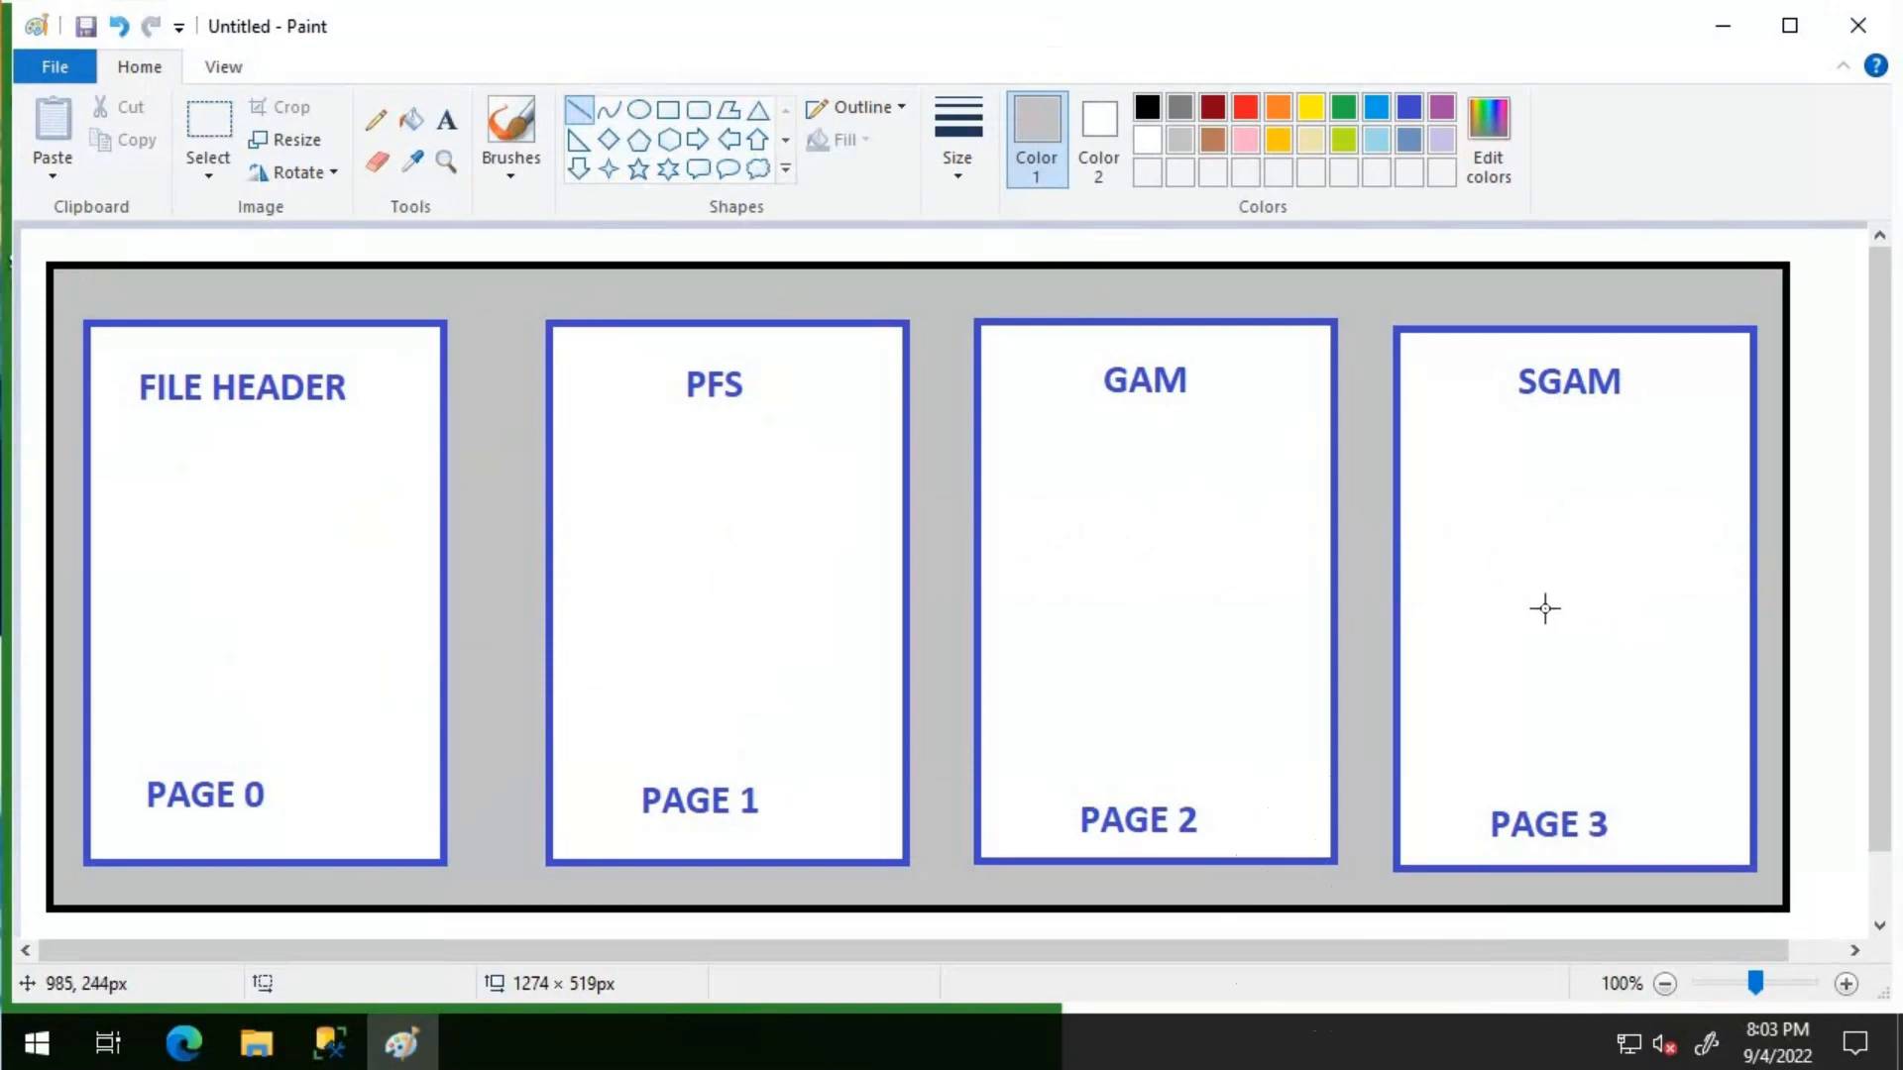
pyautogui.moveTo(1585, 622)
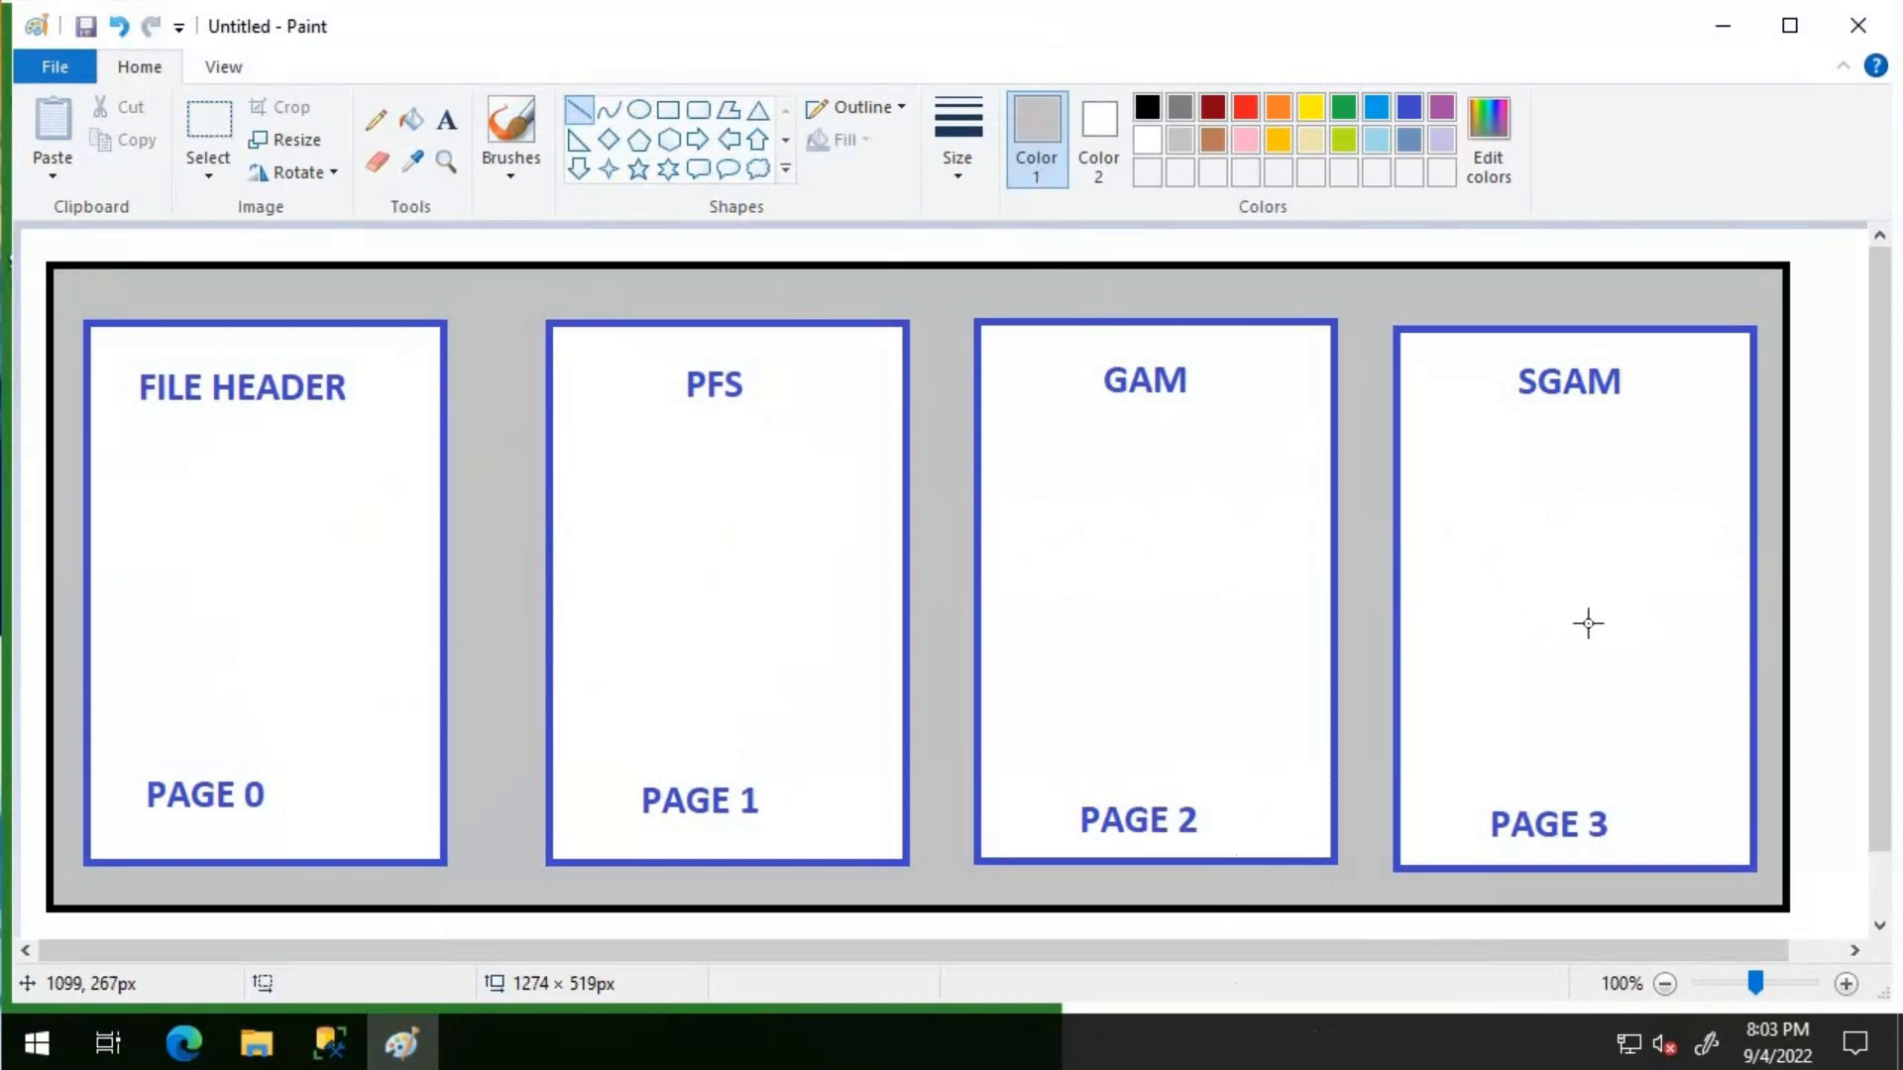
pyautogui.moveTo(1588, 622)
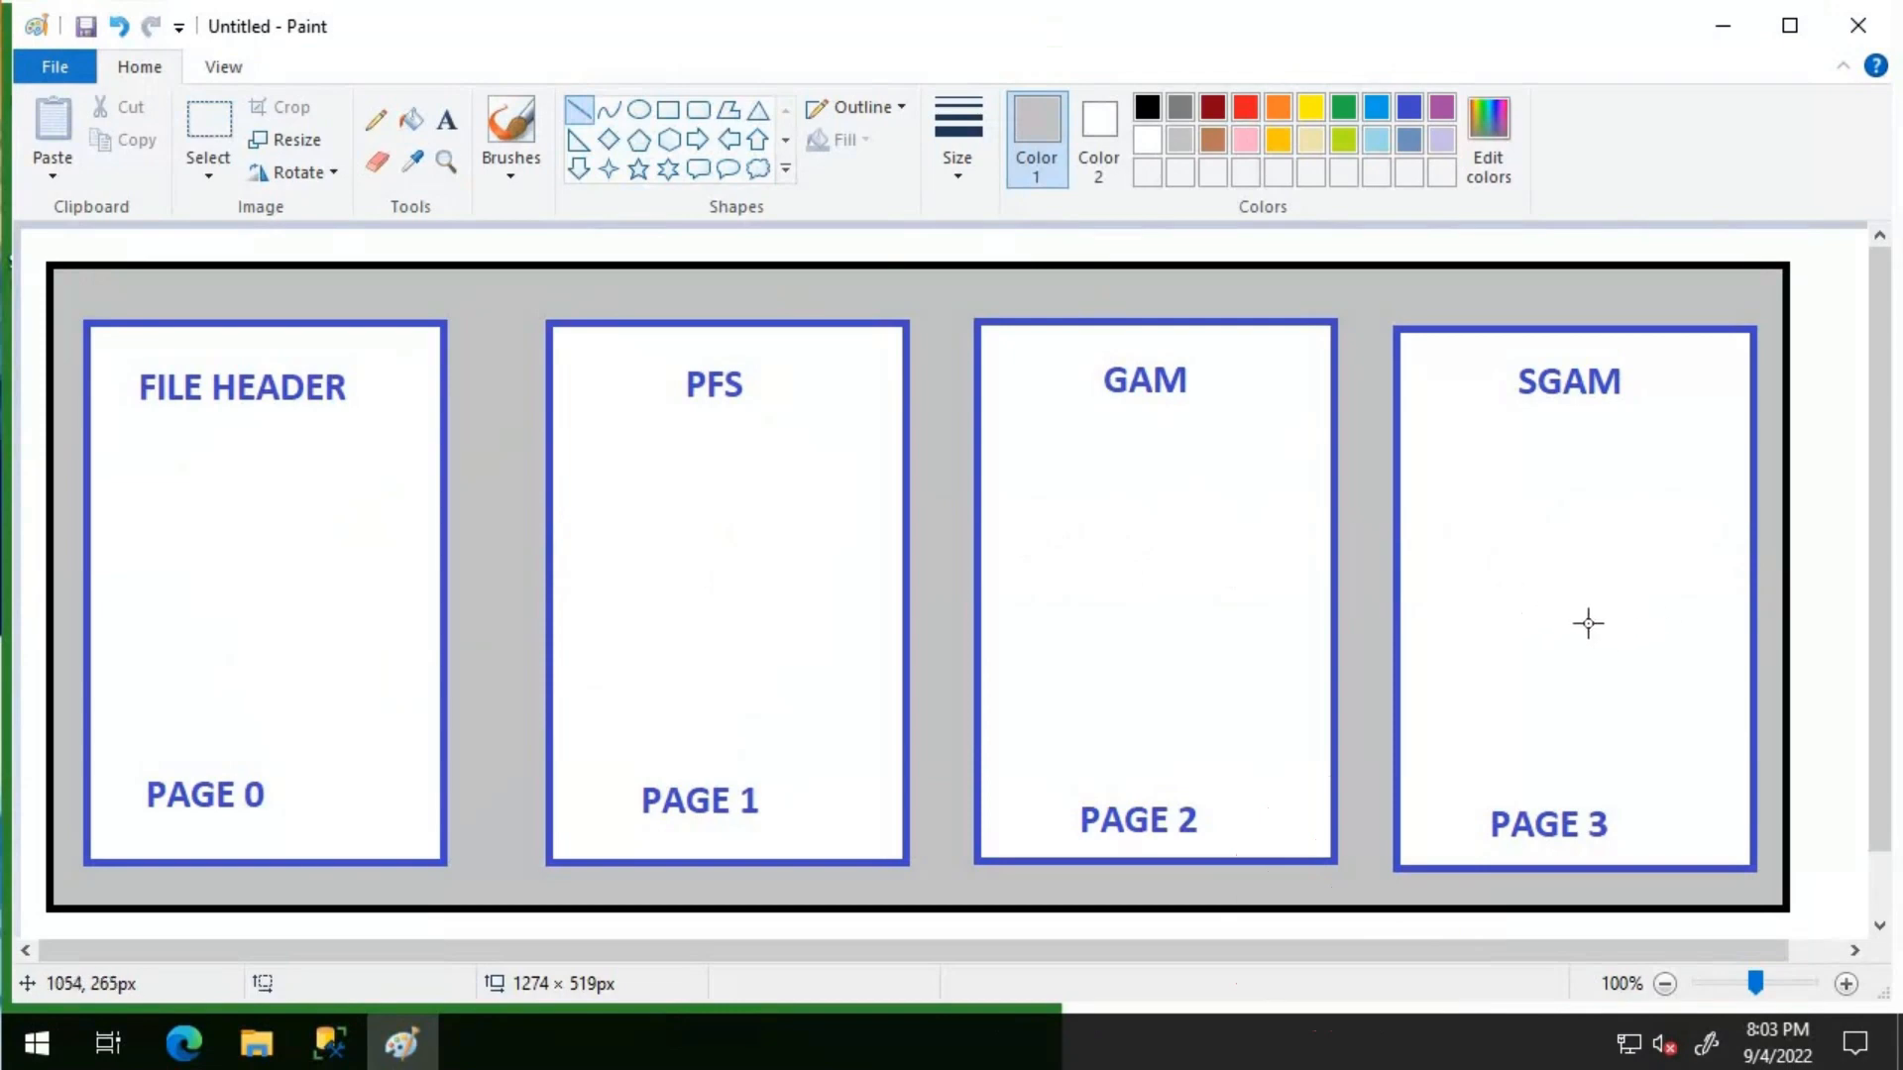